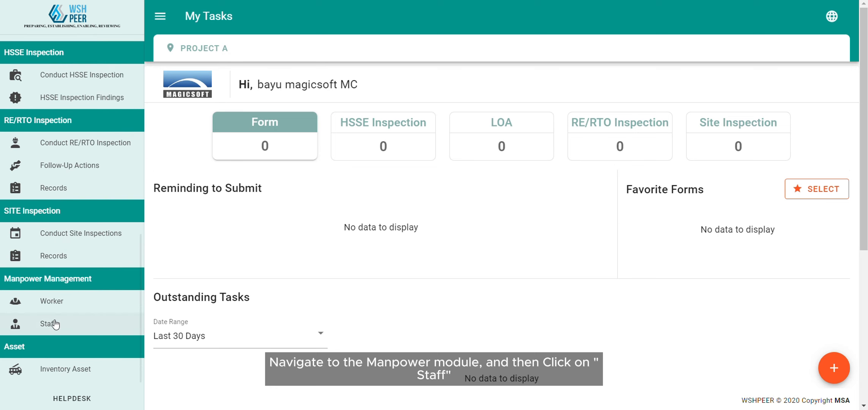
# Step: Find Staff Sample10 in the staff list by searching 'Sampl' and go to their LOA page
pyautogui.click(48, 323)
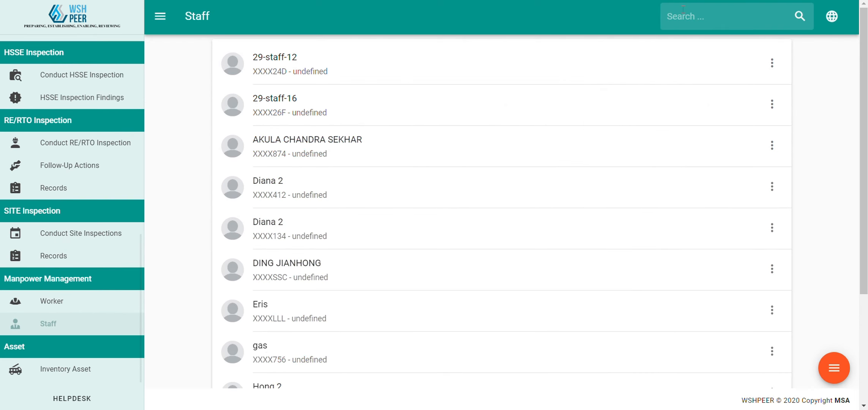
pyautogui.write('Sample')
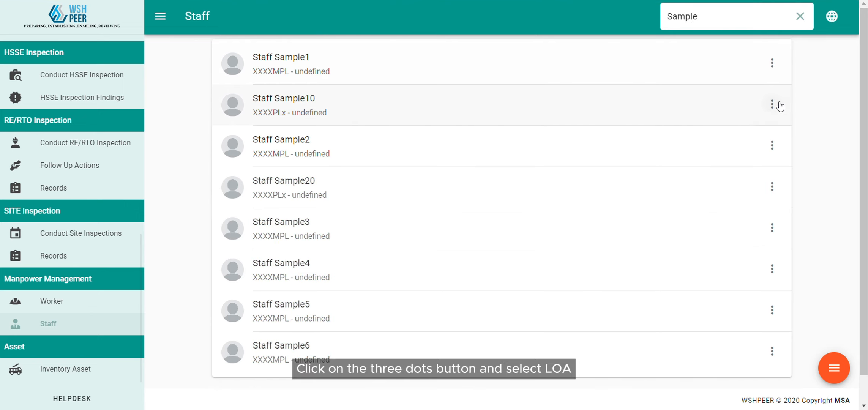
pyautogui.click(772, 104)
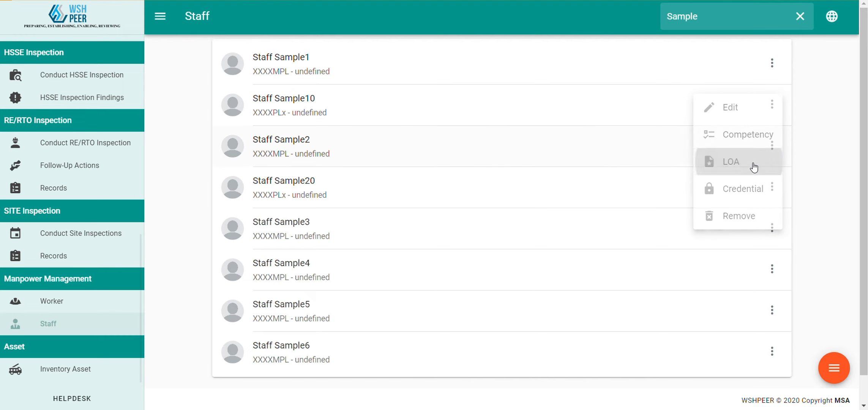
pyautogui.click(730, 162)
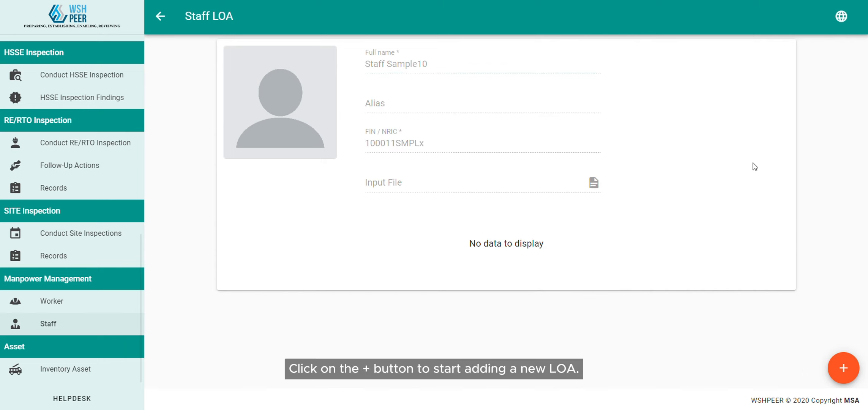
# Step: Create a new LOA for Project A with title Project Manager and a reviewer ticked, then save it
pyautogui.click(844, 368)
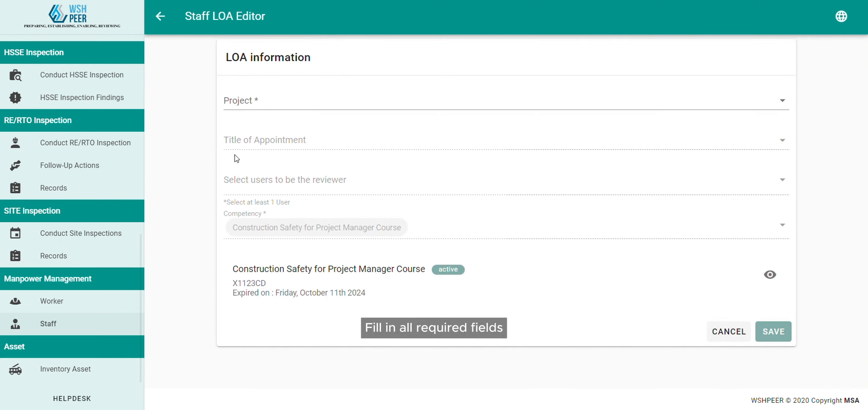
pyautogui.write('Project A')
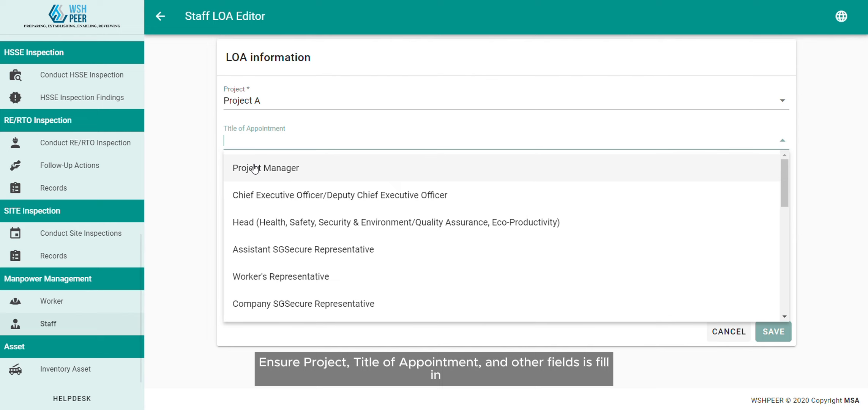
pyautogui.click(266, 168)
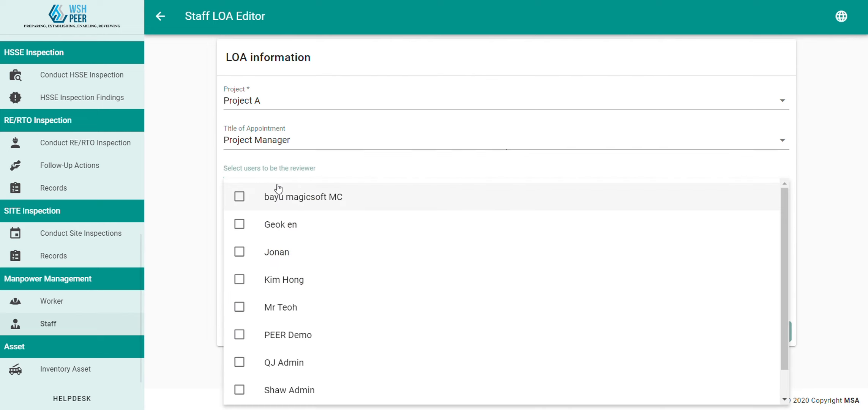
pyautogui.click(239, 197)
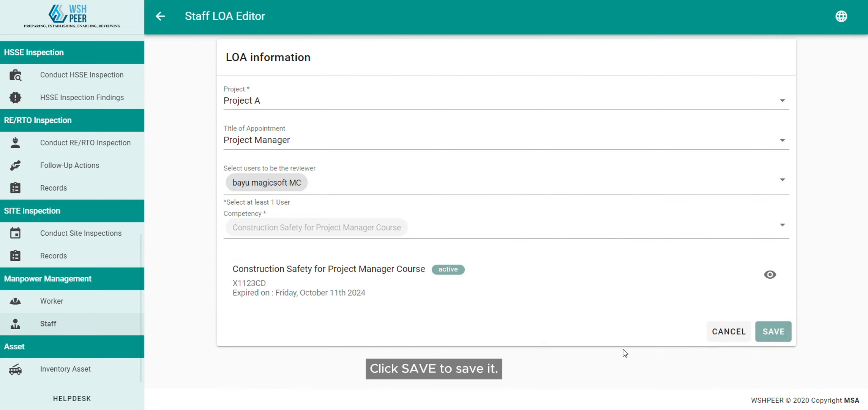
pyautogui.click(773, 332)
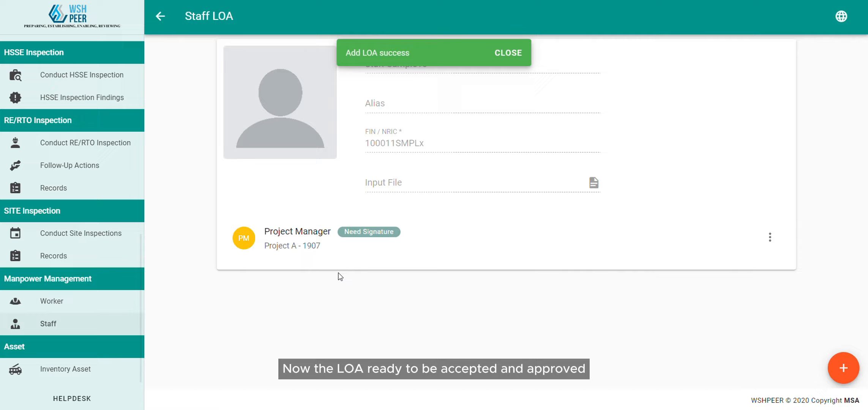
# Step: Dismiss the 'Add LOA success' message and return to the My Tasks dashboard
pyautogui.click(507, 52)
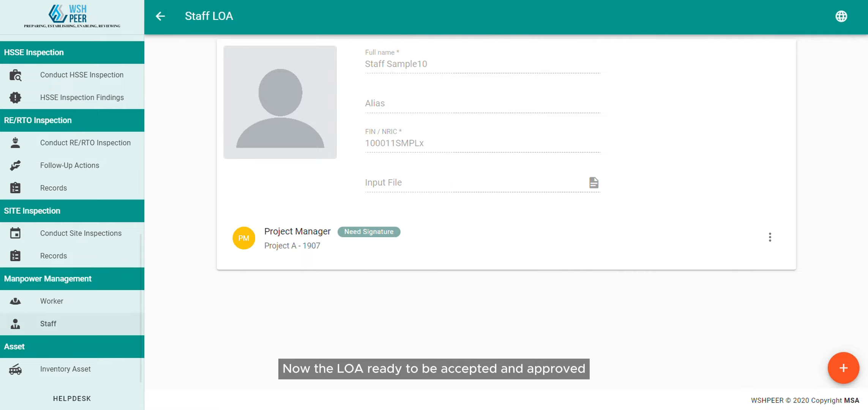
pyautogui.click(161, 15)
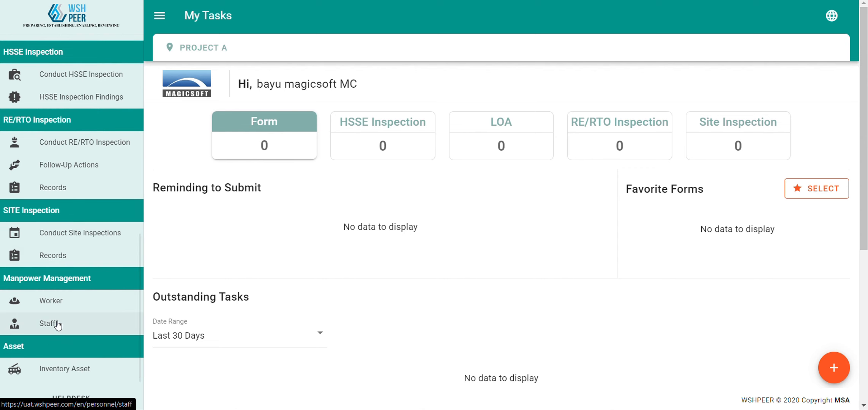
# Step: Search 'Sample' in the staff list, reopen Staff Sample10's LOA page and show the Project Manager LOA's actions
pyautogui.click(48, 323)
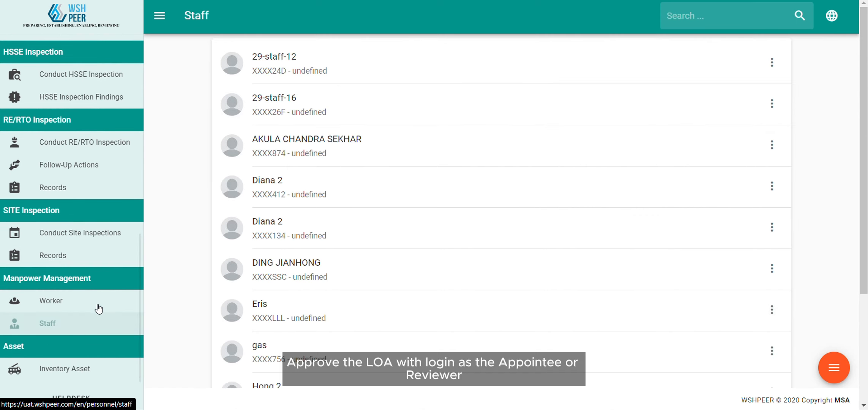
pyautogui.click(730, 15)
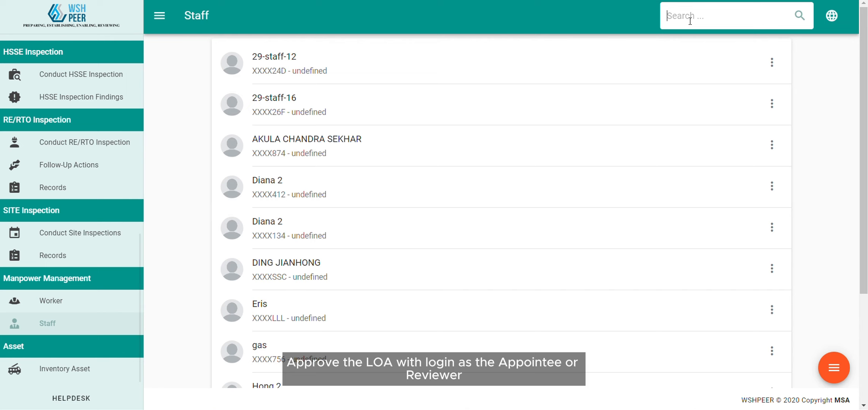
pyautogui.write('Sample')
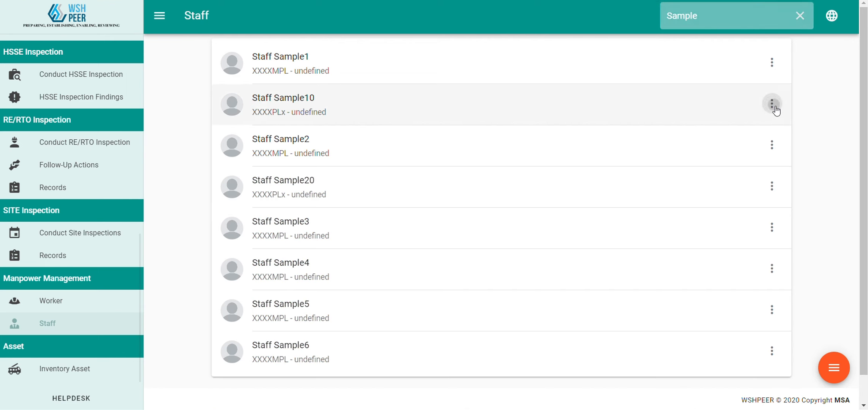
pyautogui.click(771, 104)
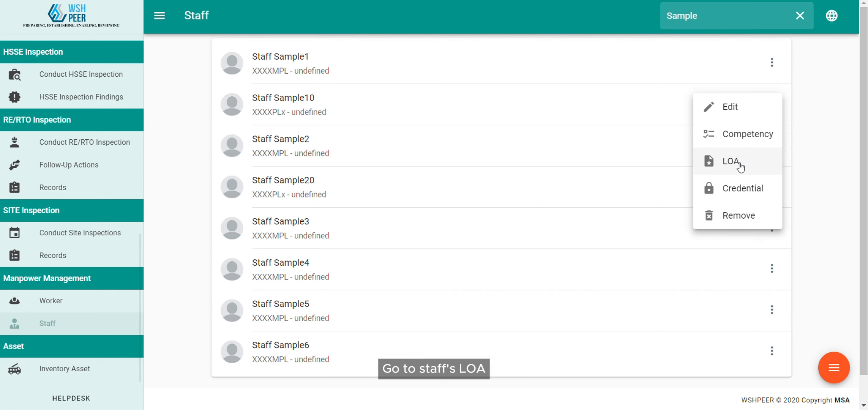
pyautogui.click(730, 161)
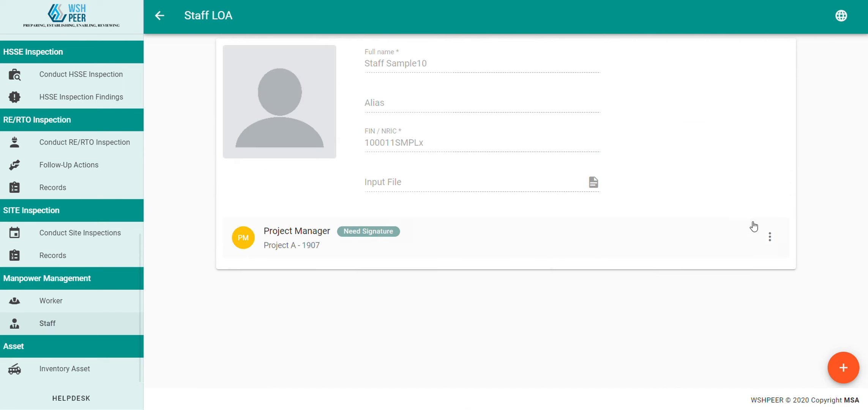
pyautogui.click(769, 236)
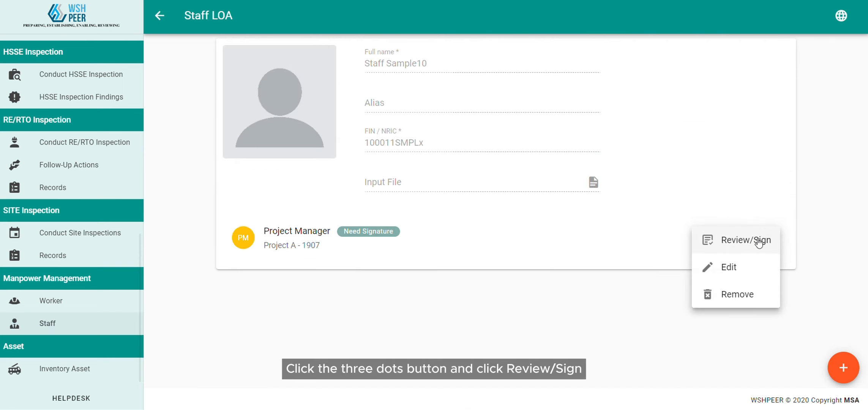
# Step: Review/Sign the LOA and confirm the appointee's signature, then move down to the reviewer section
pyautogui.click(745, 240)
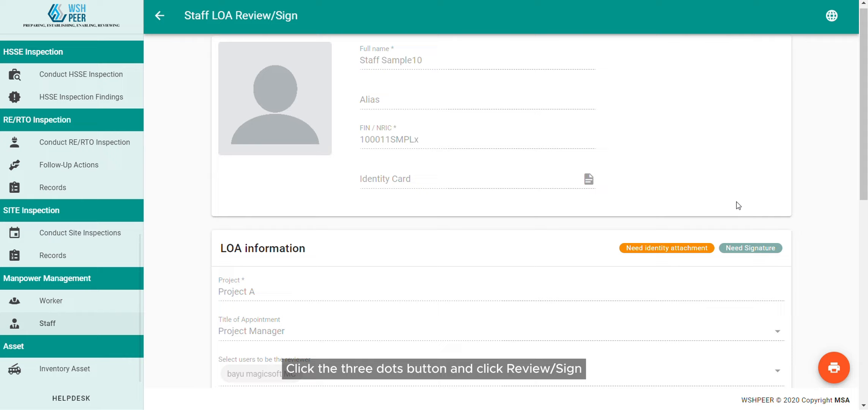
pyautogui.scroll(-3)
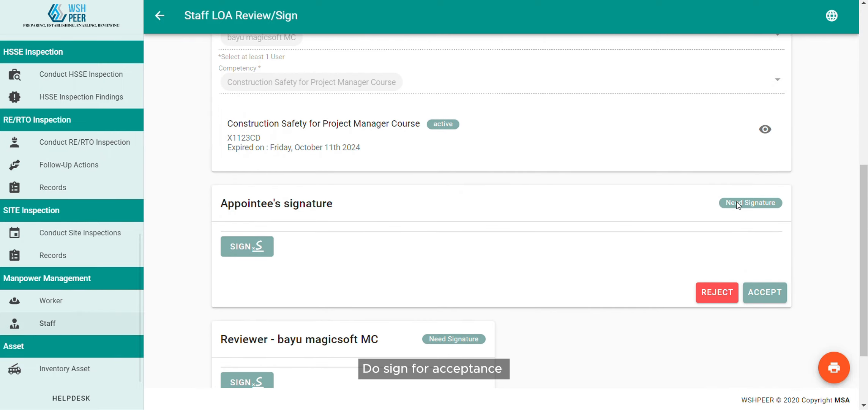
pyautogui.click(247, 246)
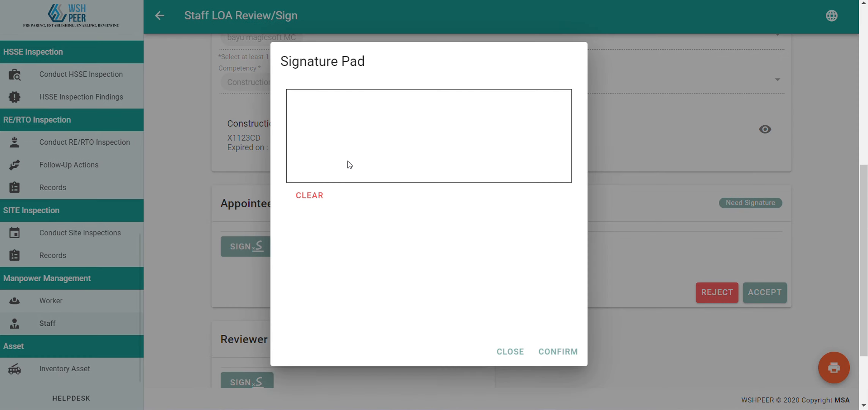
pyautogui.click(558, 351)
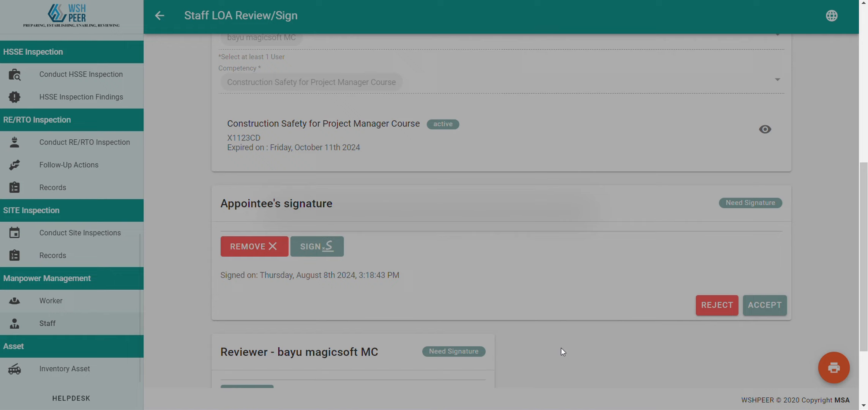
pyautogui.scroll(-3)
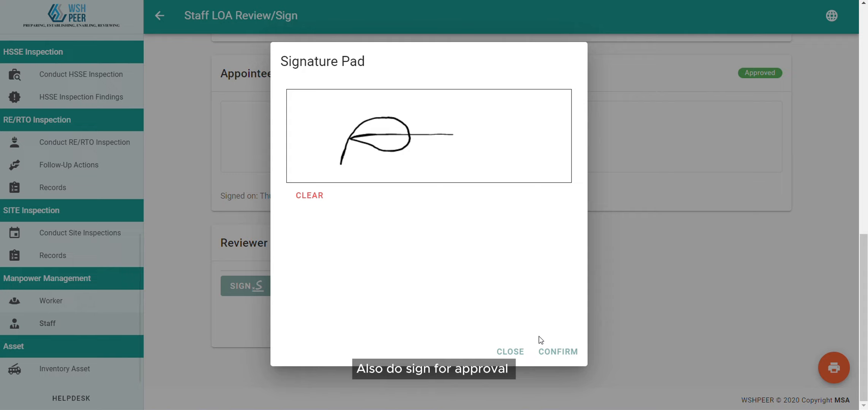
# Step: Confirm the reviewer's signature and approve the LOA, checking its status reads Approved
pyautogui.click(558, 352)
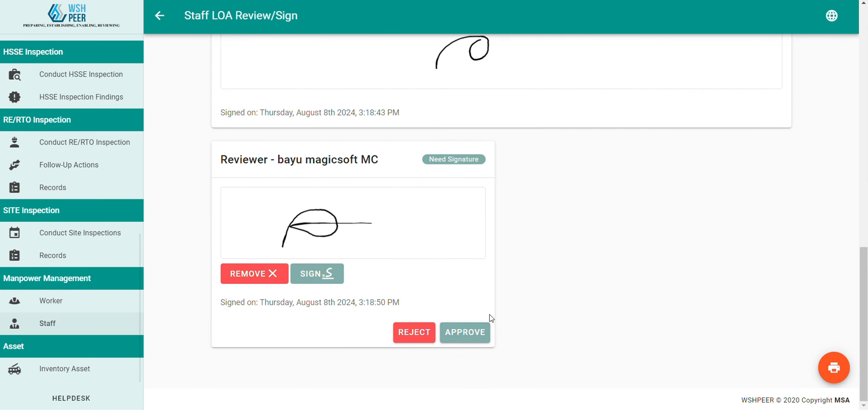
pyautogui.click(465, 333)
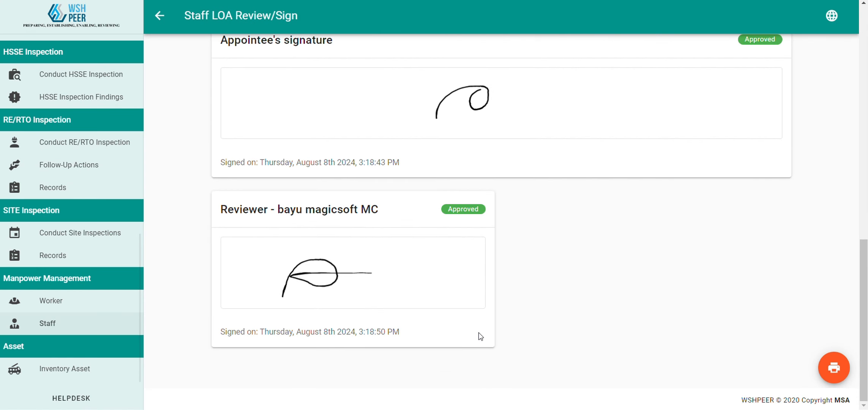
pyautogui.scroll(3)
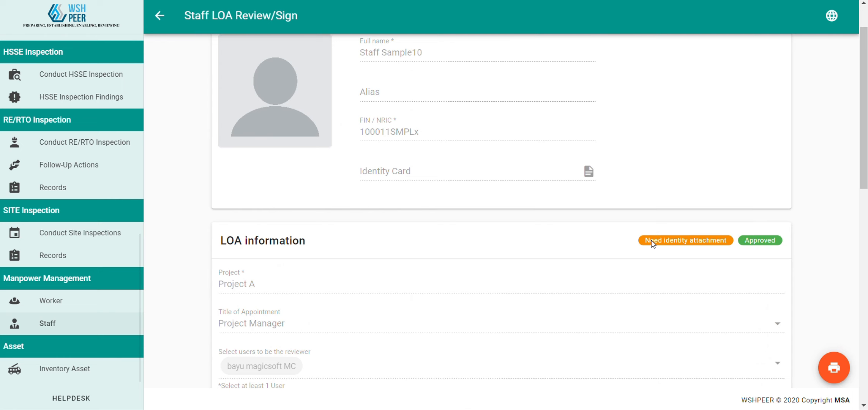
pyautogui.scroll(3)
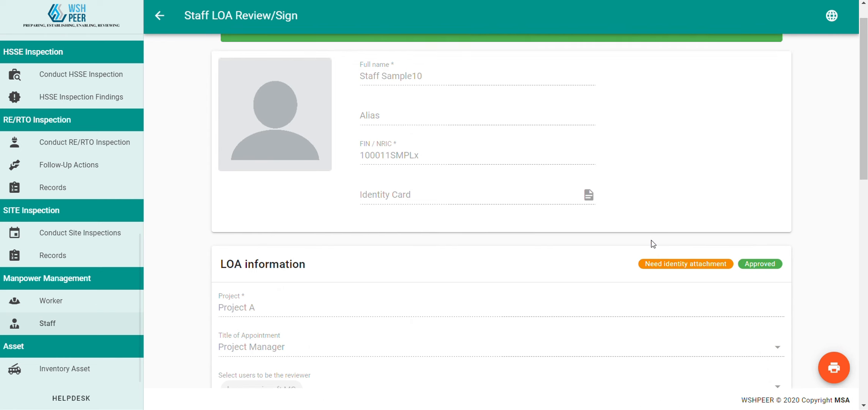